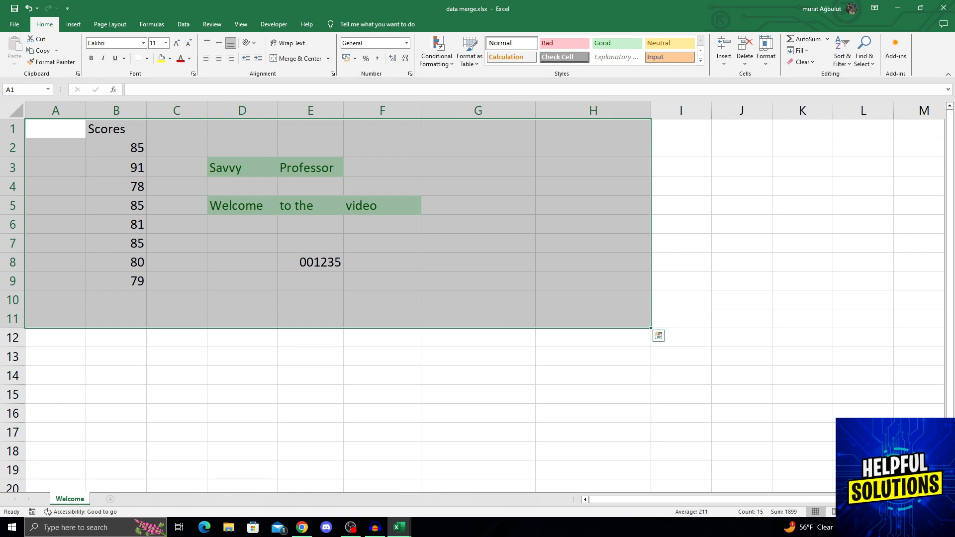
# Bring up Format Cells for the D7:F9 block around the 001235 value in E8
pyautogui.rightClick(241, 242)
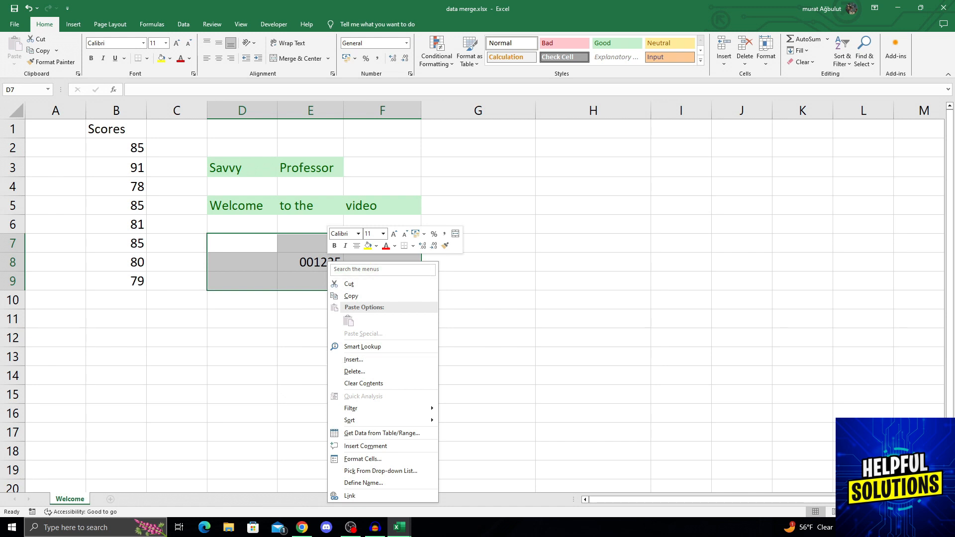
pyautogui.moveTo(362, 459)
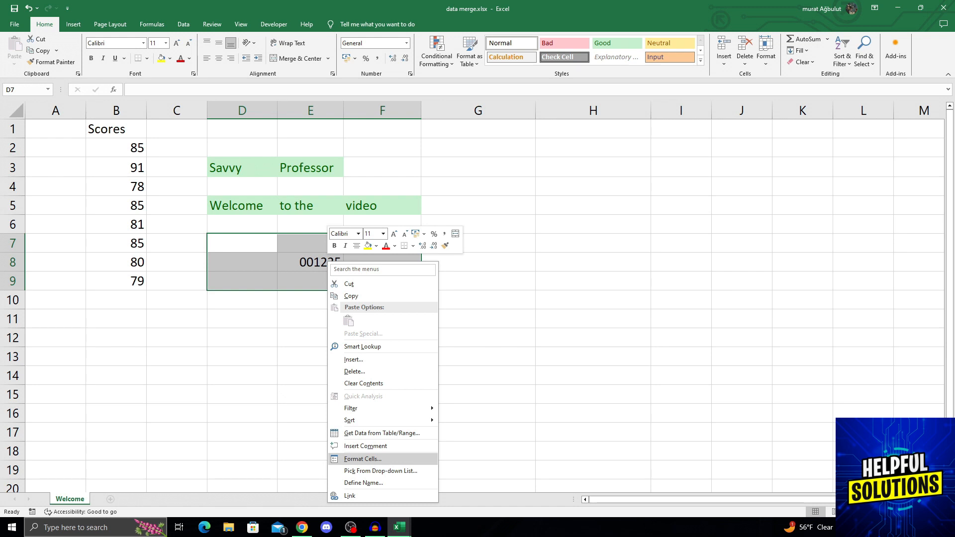
pyautogui.moveTo(365, 446)
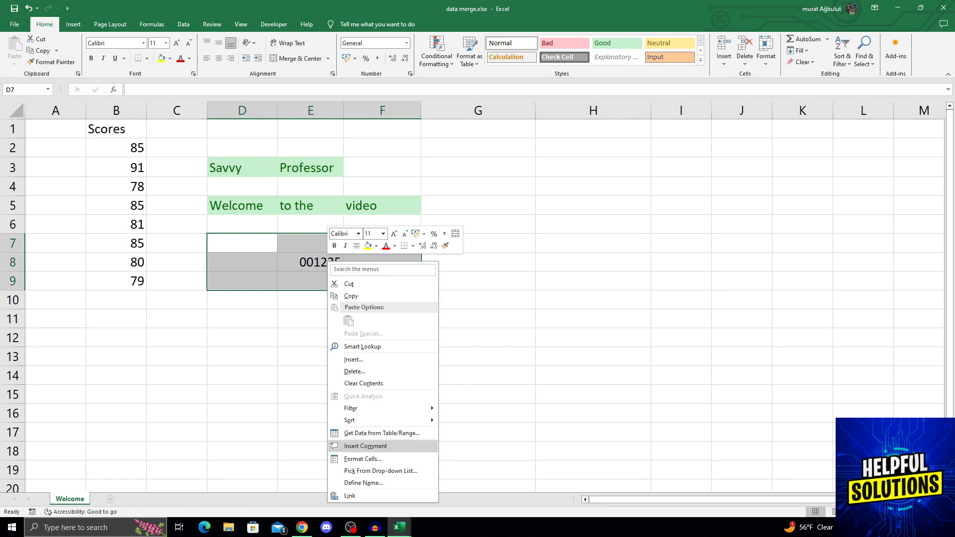
pyautogui.moveTo(381, 470)
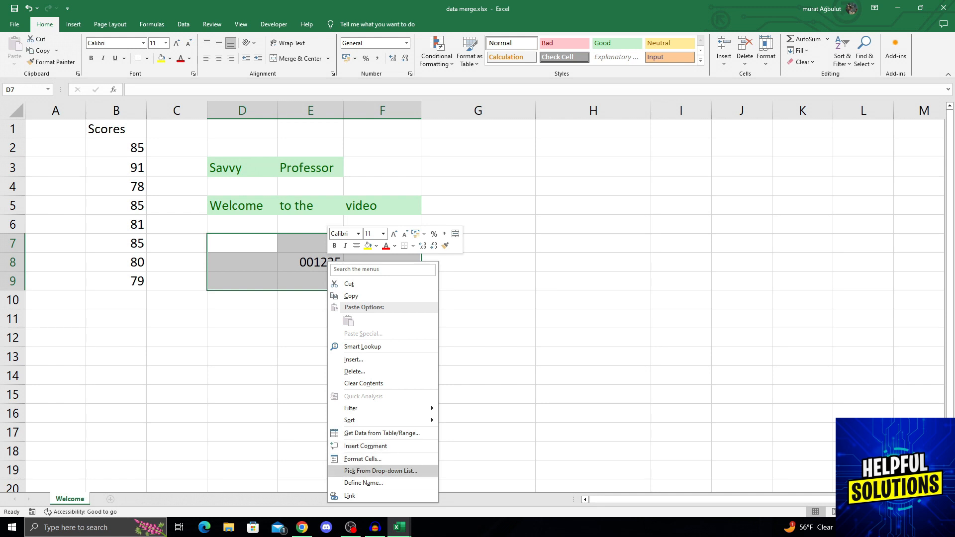
pyautogui.moveTo(362, 459)
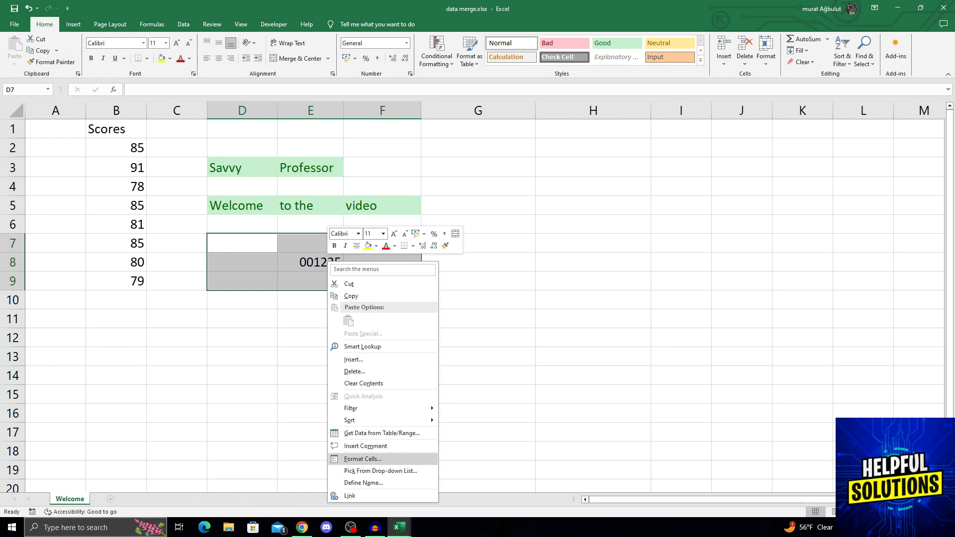
pyautogui.click(362, 459)
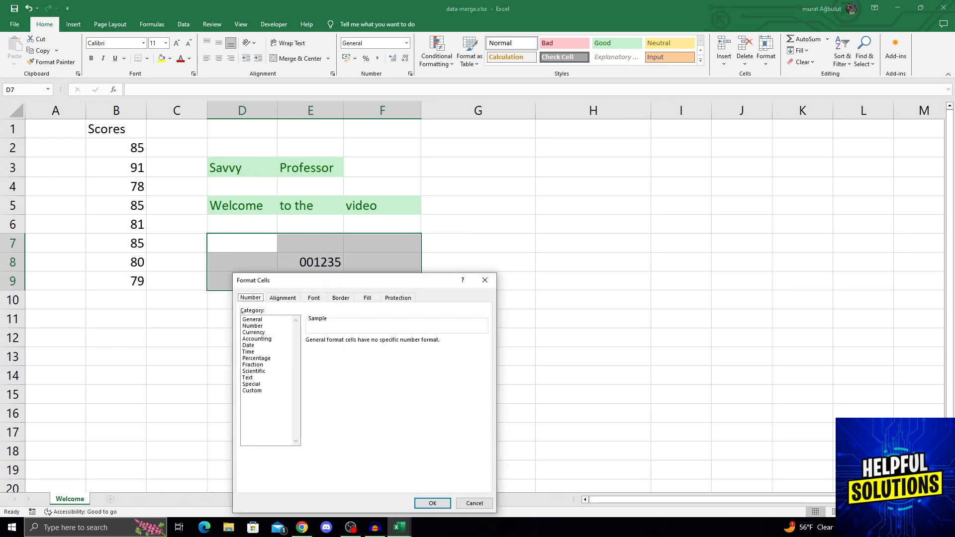
# Choose the Custom number category and enter the format code '#'
pyautogui.click(252, 389)
pyautogui.write('#')
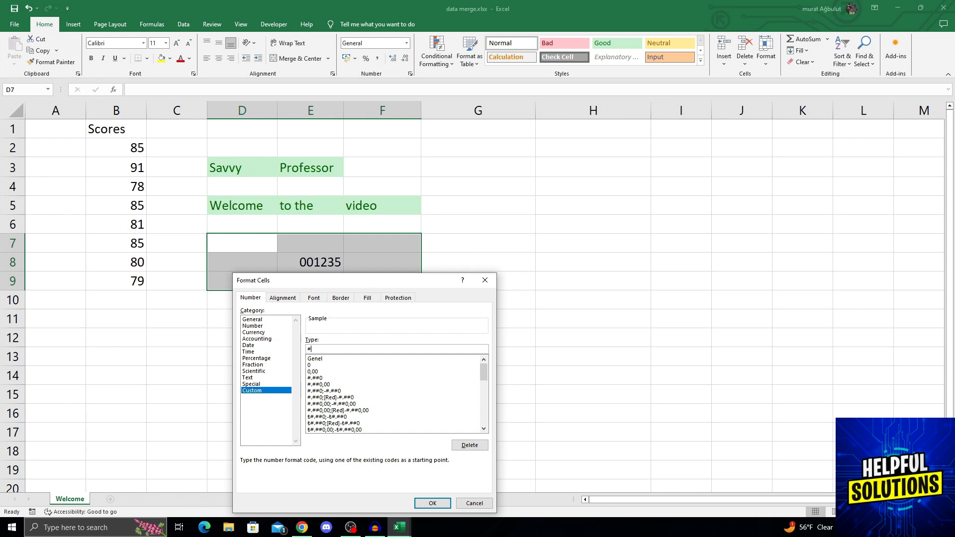
# Apply the '#' format so E8 shows 1235 without leading zeros
pyautogui.click(433, 503)
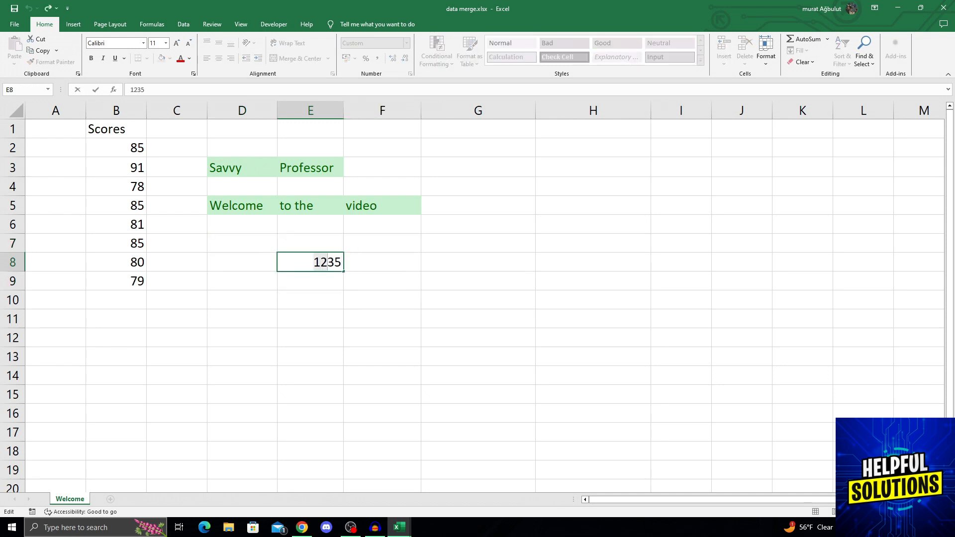
pyautogui.click(477, 242)
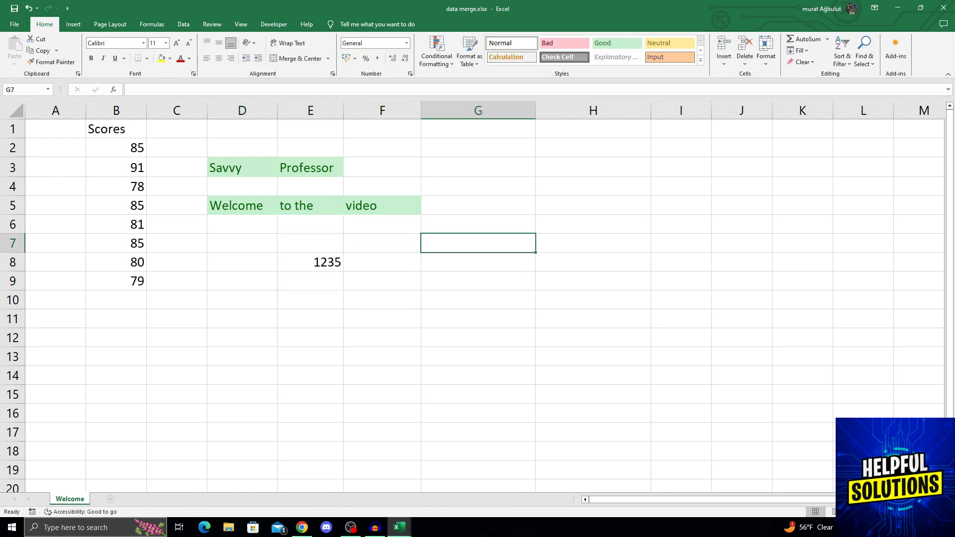